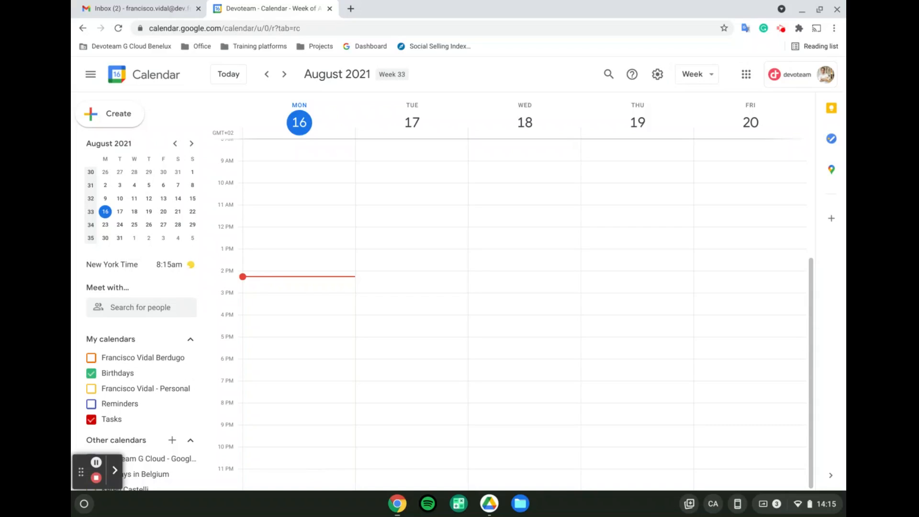
{"action": "mouse_move", "coordinate": [442, 203]}
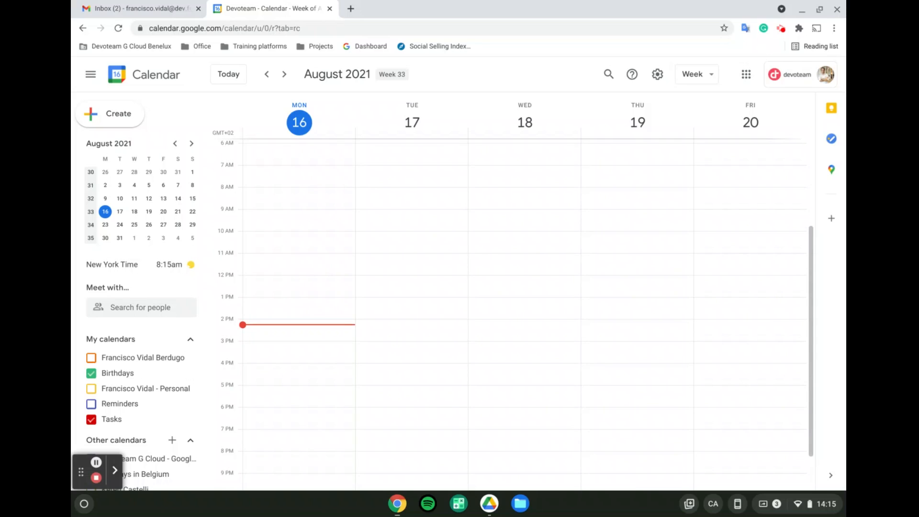
{"action": "mouse_move", "coordinate": [430, 194]}
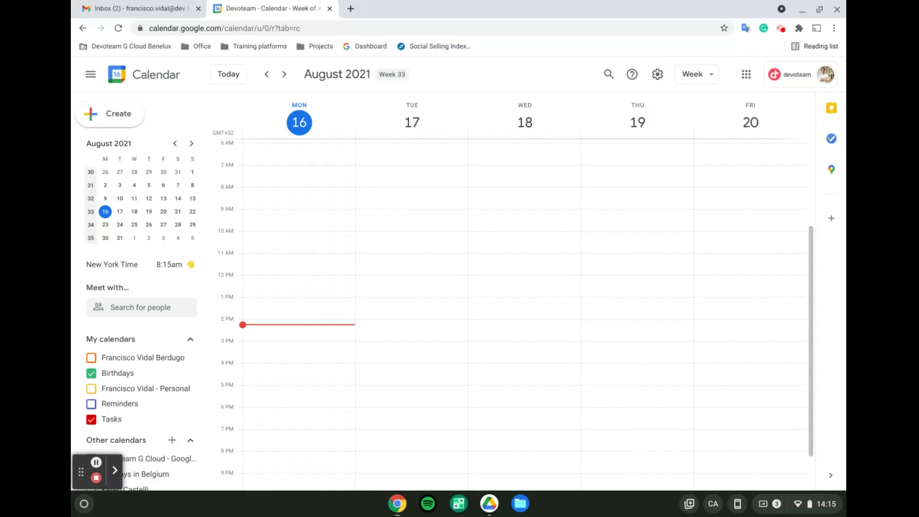
{"action": "mouse_move", "coordinate": [430, 194]}
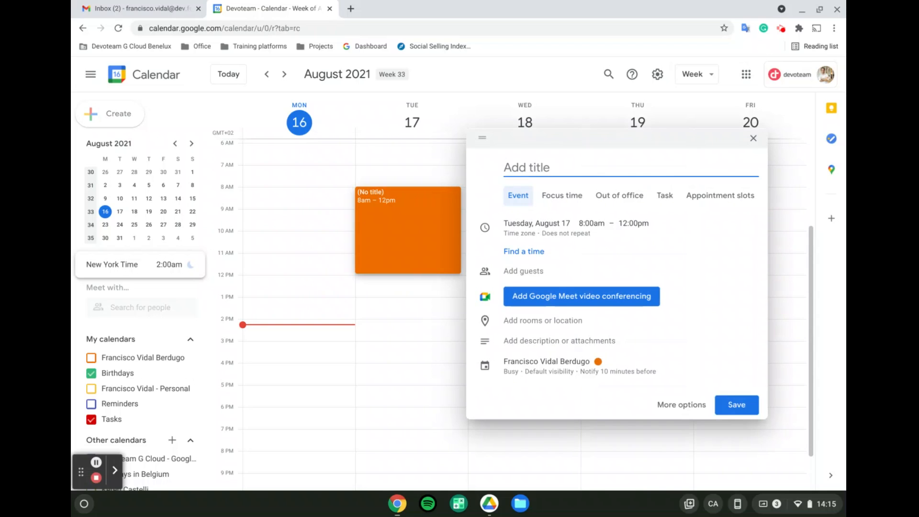
{"action": "mouse_move", "coordinate": [565, 223]}
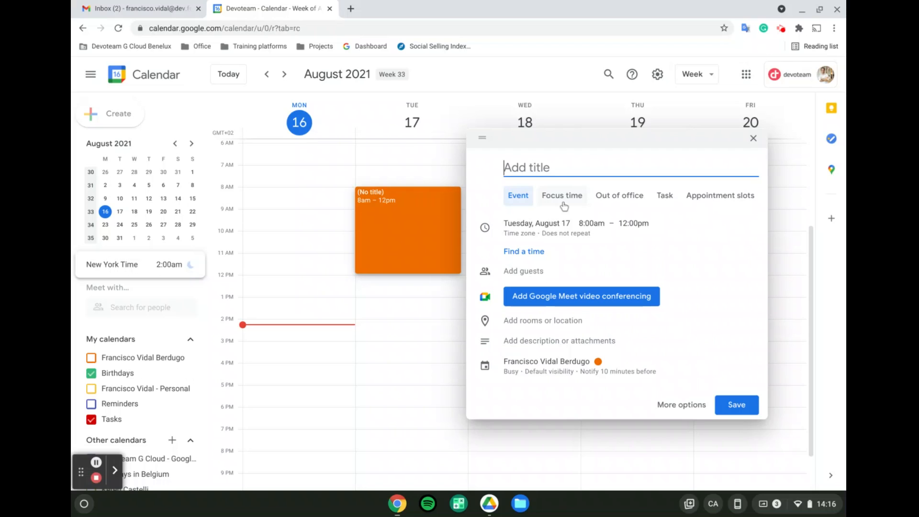
Make the Tuesday 8am–12pm block a Focus time entry titled 'Focus time - record videos'.
{"action": "left_click", "coordinate": [561, 196]}
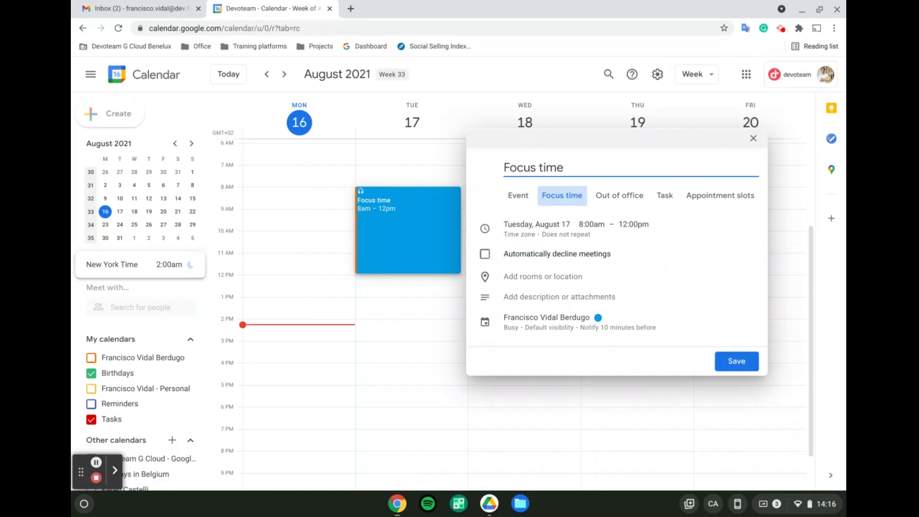
{"action": "type", "text": "-"}
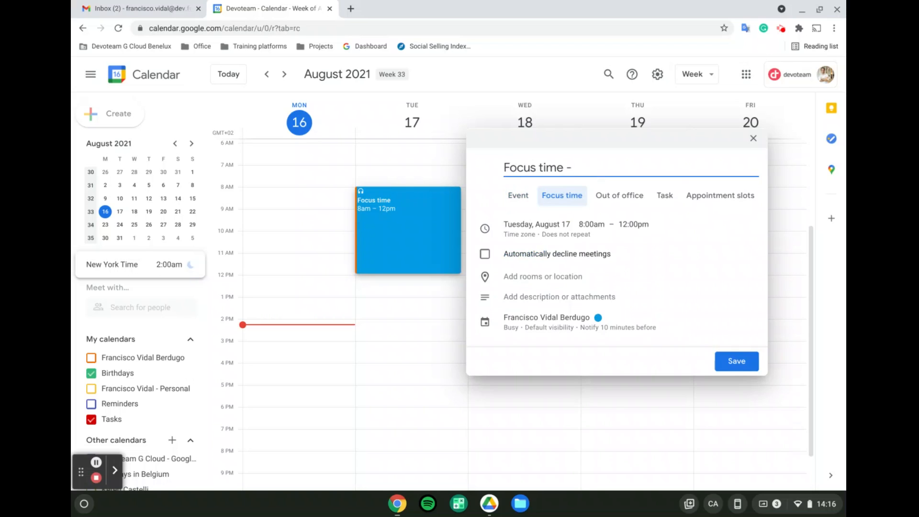
{"action": "type", "text": "rec"}
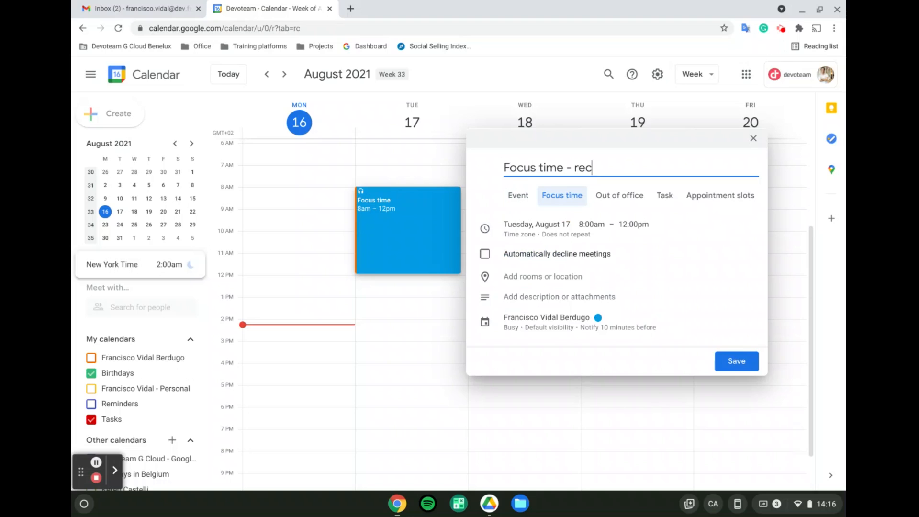
{"action": "type", "text": "ord videos"}
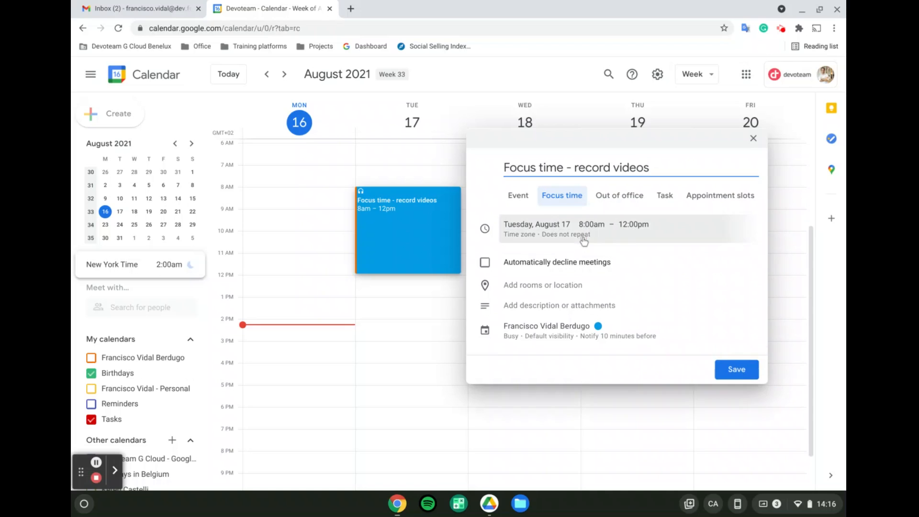
Expand time zone and repeat options, trying Automatically decline meetings then leaving it off.
{"action": "left_click", "coordinate": [566, 234]}
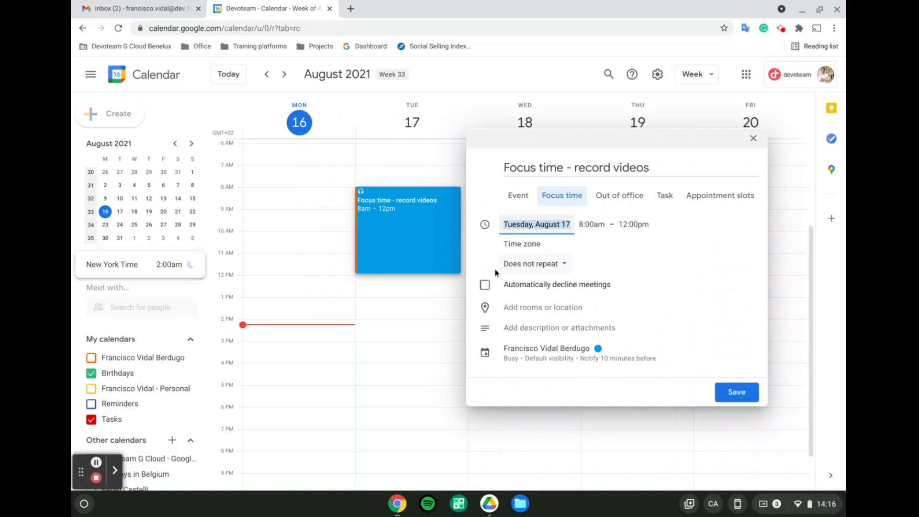
{"action": "mouse_move", "coordinate": [577, 228]}
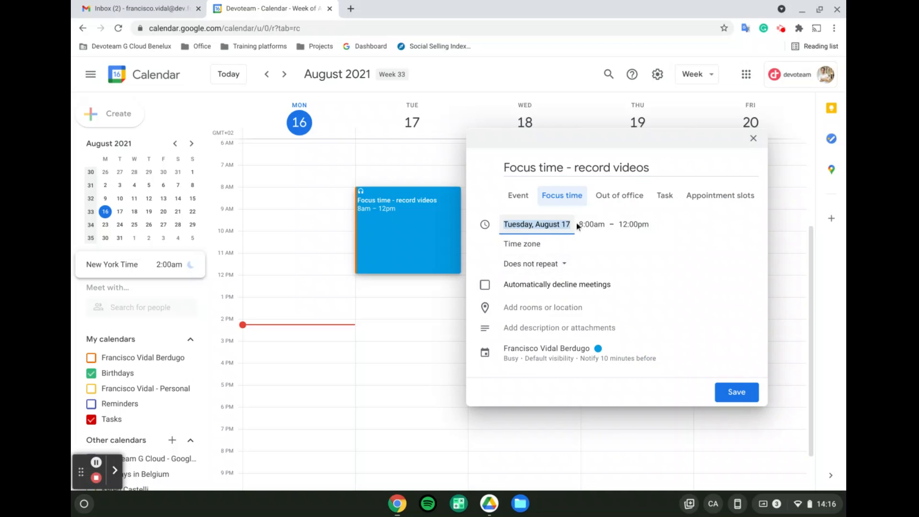
{"action": "mouse_move", "coordinate": [560, 236]}
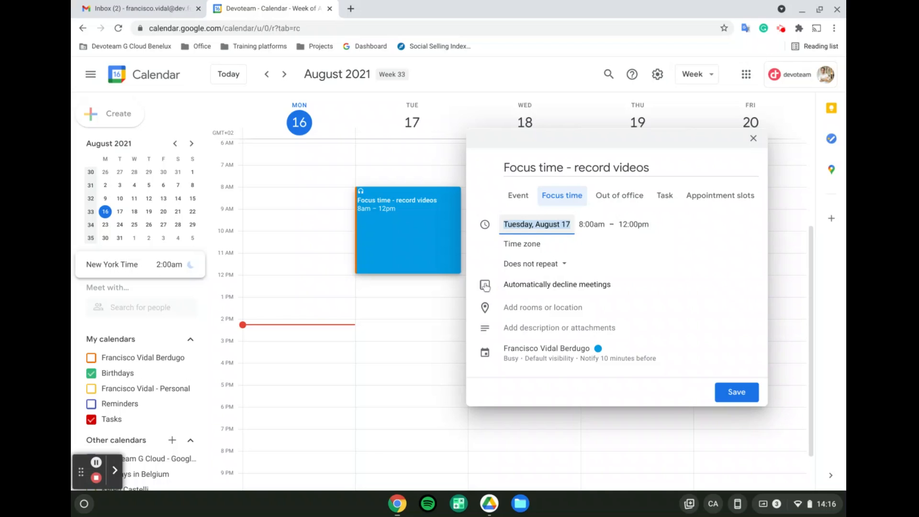
{"action": "left_click", "coordinate": [484, 285]}
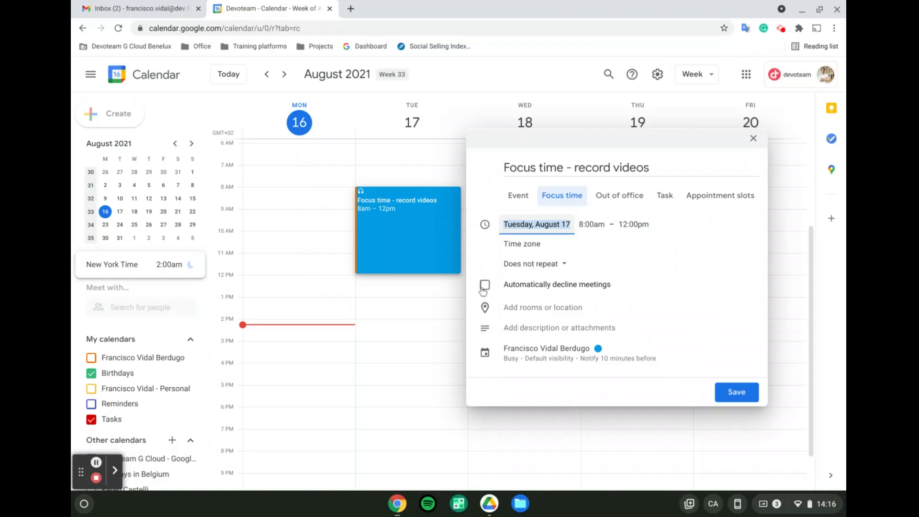
{"action": "mouse_move", "coordinate": [485, 287]}
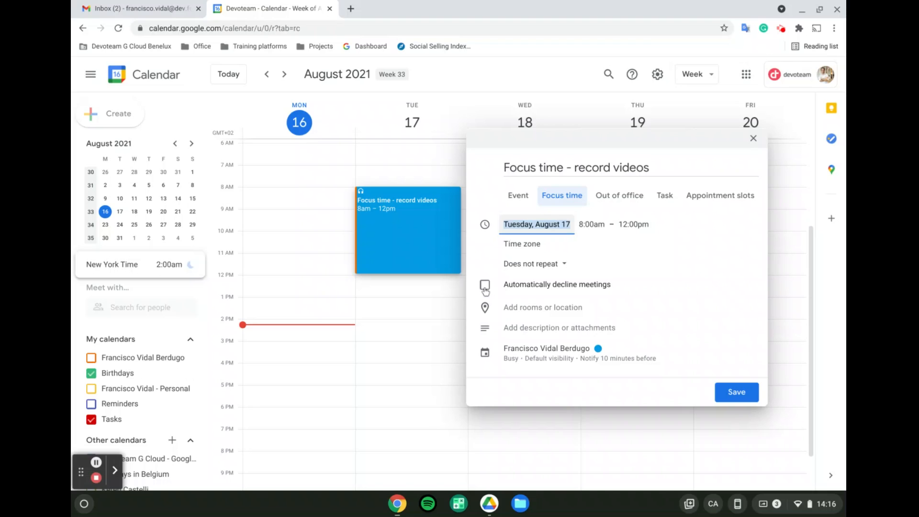
{"action": "left_click", "coordinate": [485, 289]}
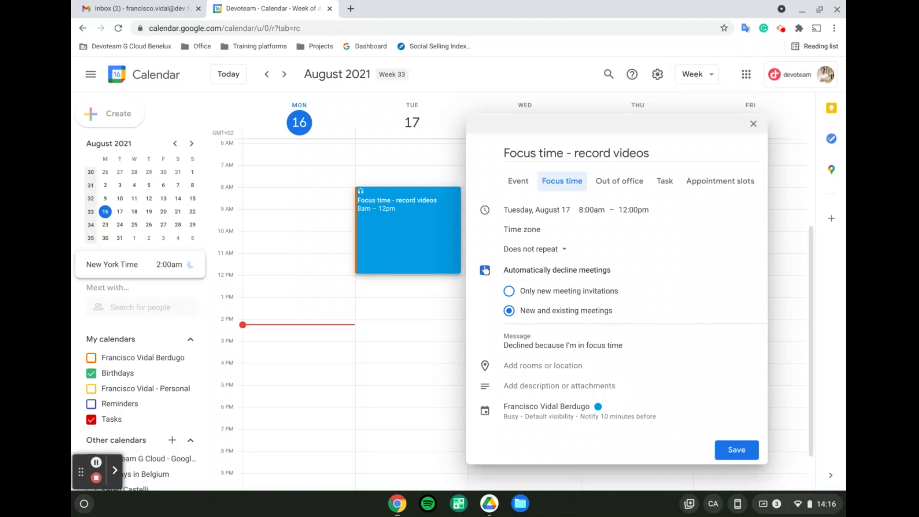
{"action": "left_click", "coordinate": [484, 270]}
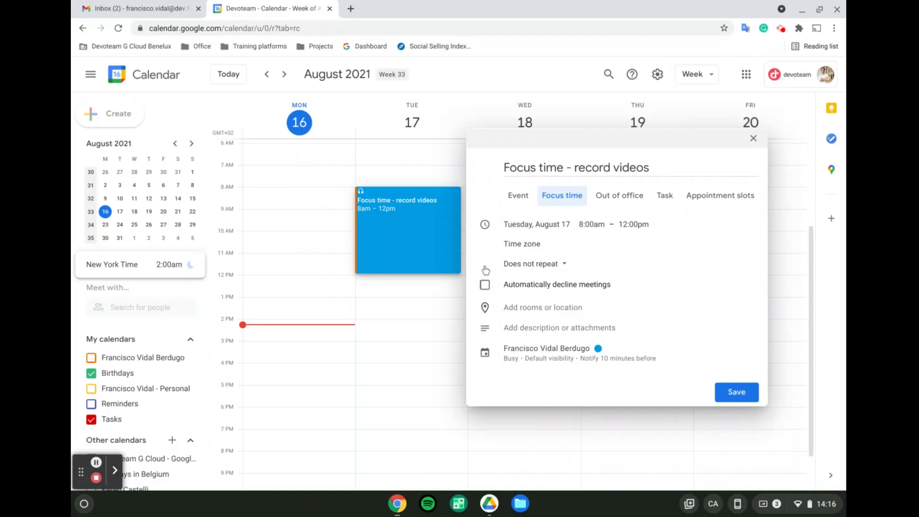
{"action": "mouse_move", "coordinate": [374, 202]}
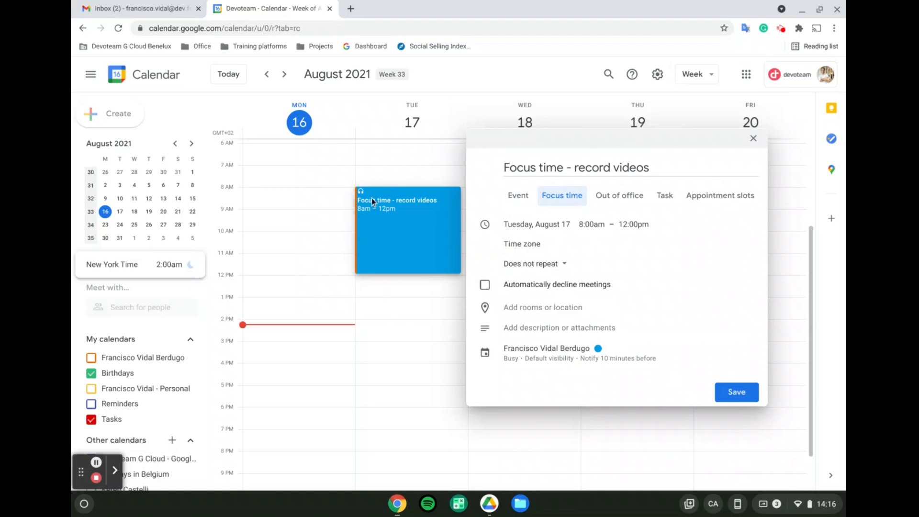
{"action": "mouse_move", "coordinate": [477, 215]}
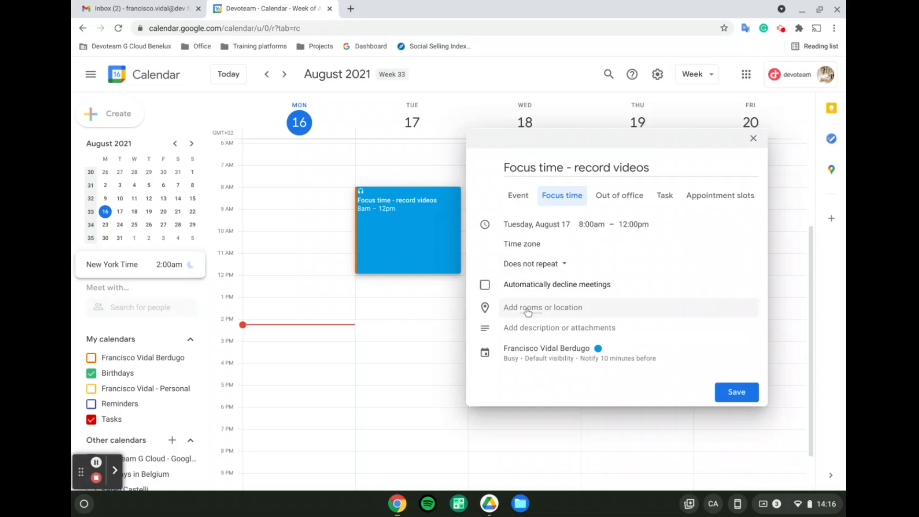
Expand rooms, location, description and notification details of the focus entry.
{"action": "left_click", "coordinate": [542, 308]}
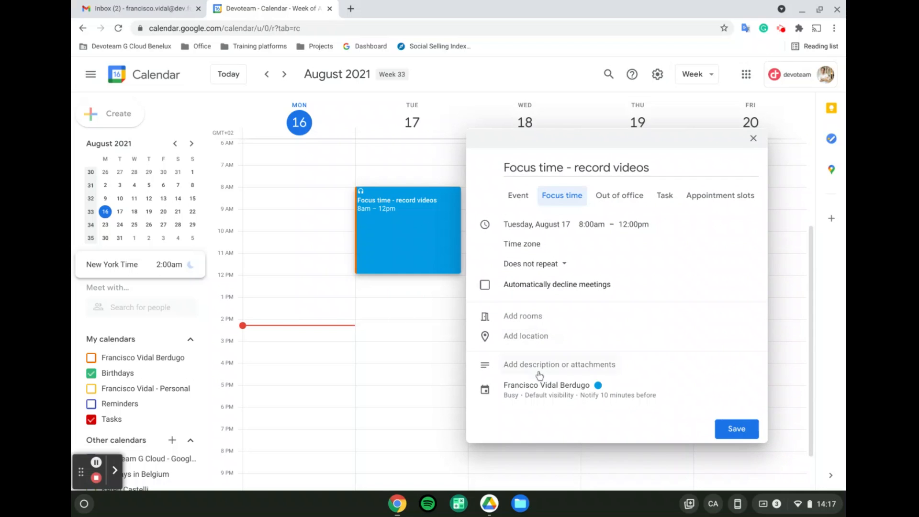
{"action": "left_click", "coordinate": [558, 364]}
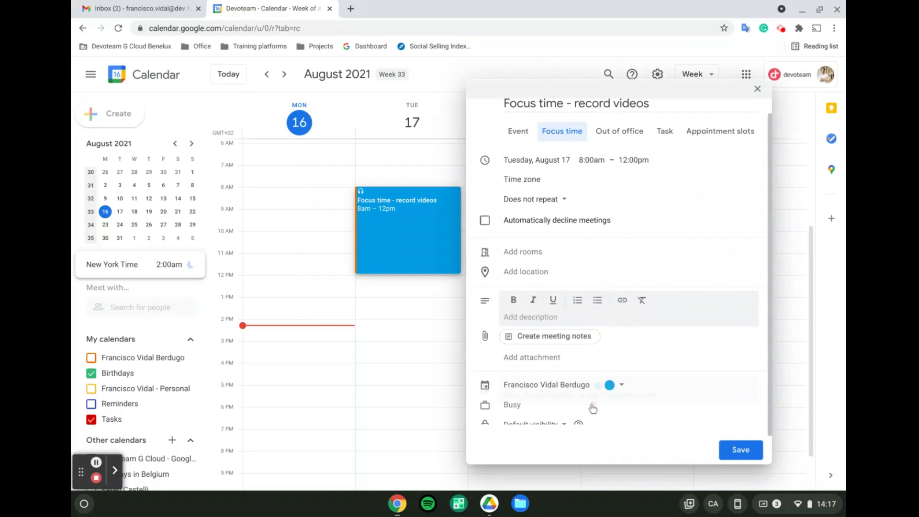
{"action": "scroll", "scroll_direction": "down", "scroll_amount": 3}
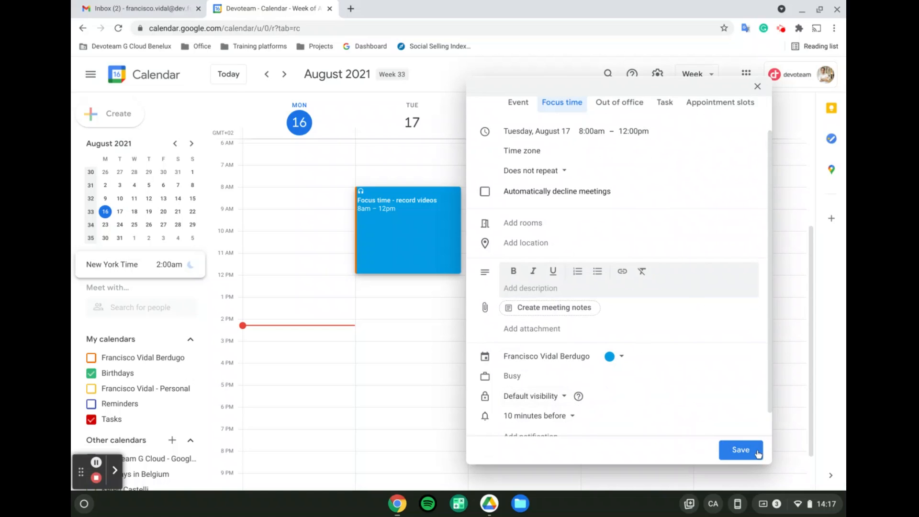
Save the focus entry and toggle own calendar off and on to confirm it shows in the week.
{"action": "left_click", "coordinate": [740, 451]}
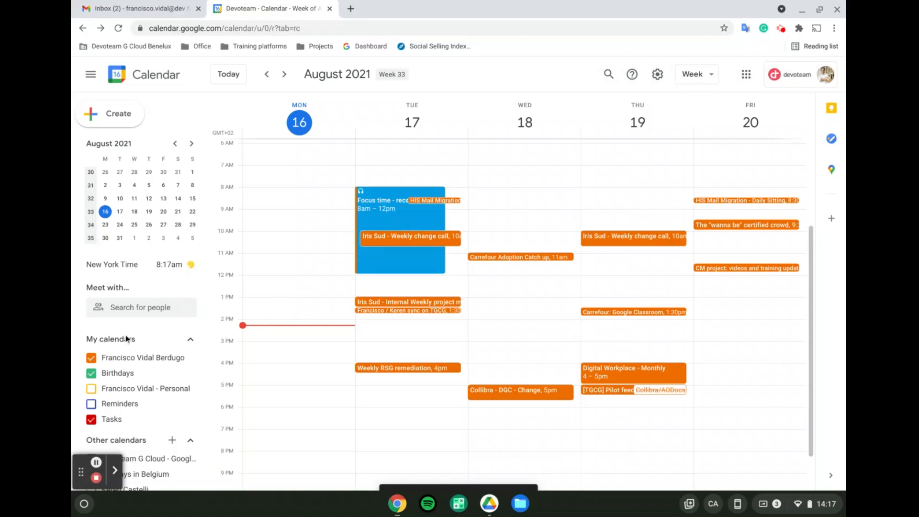
{"action": "left_click", "coordinate": [90, 357]}
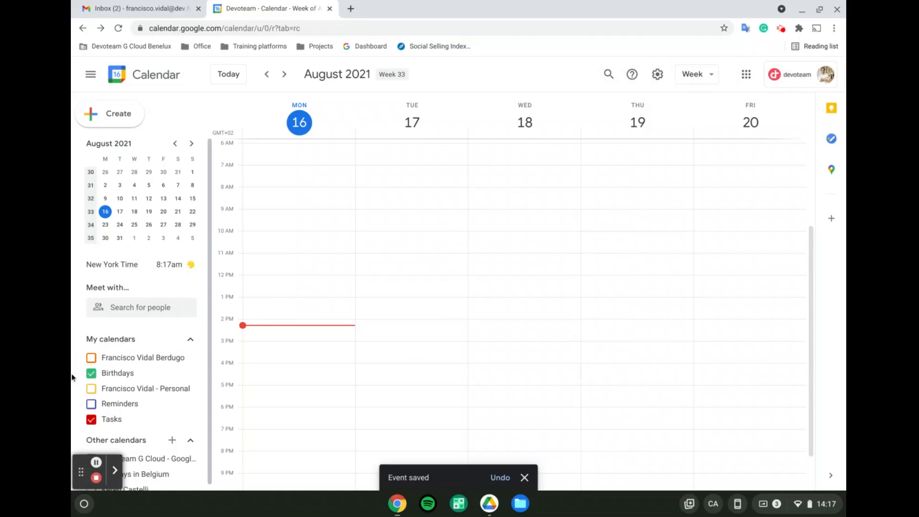
{"action": "mouse_move", "coordinate": [92, 357]}
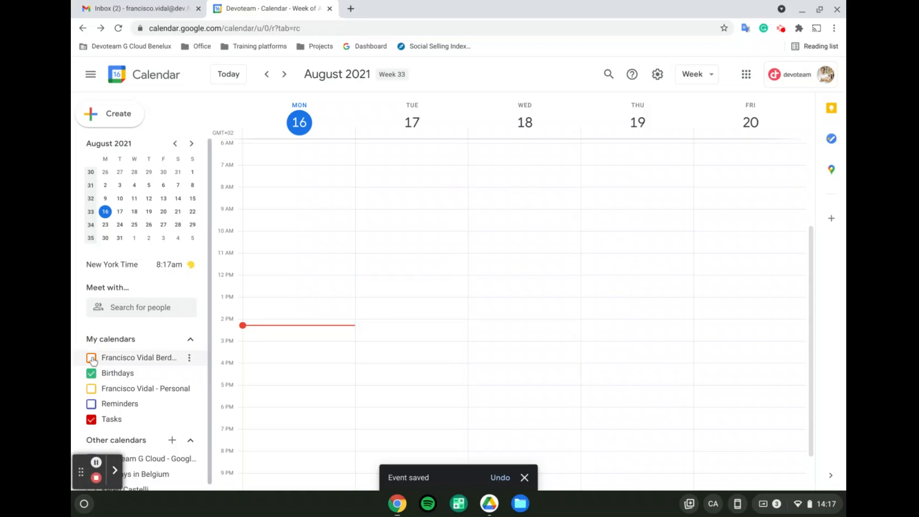
{"action": "left_click", "coordinate": [91, 358]}
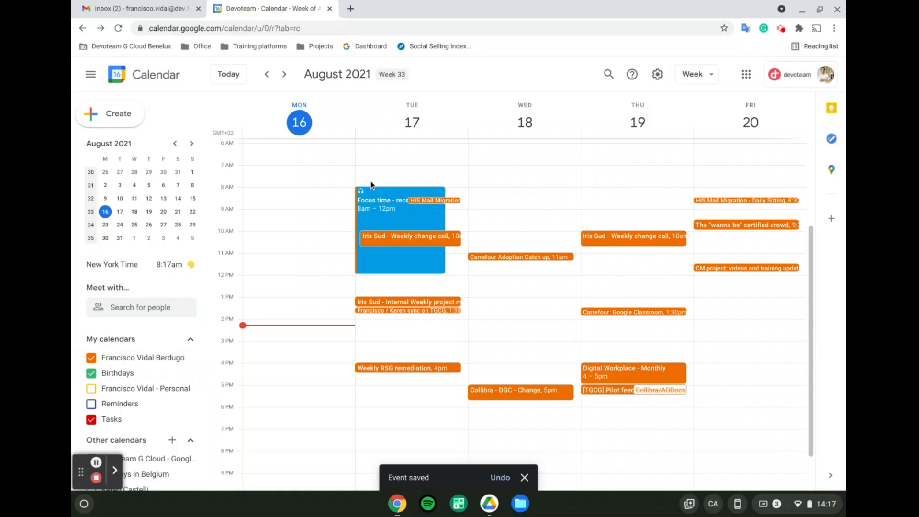
{"action": "mouse_move", "coordinate": [341, 200]}
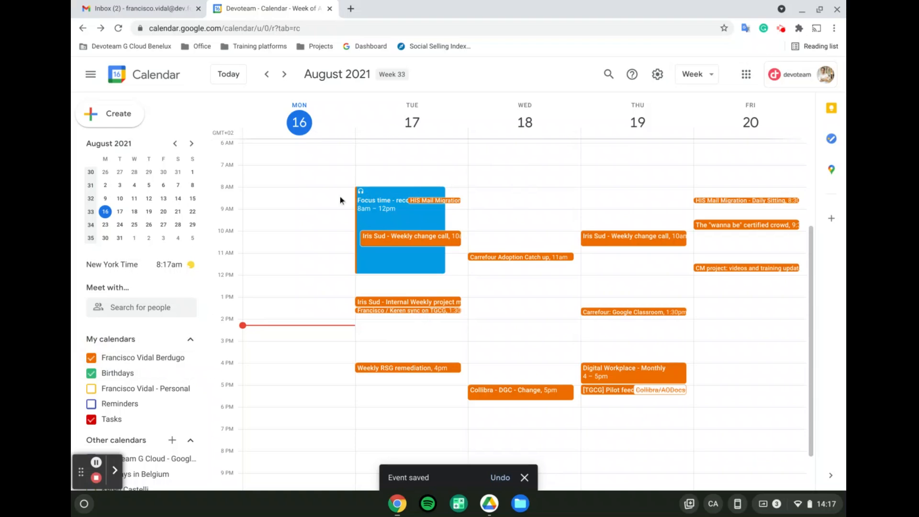